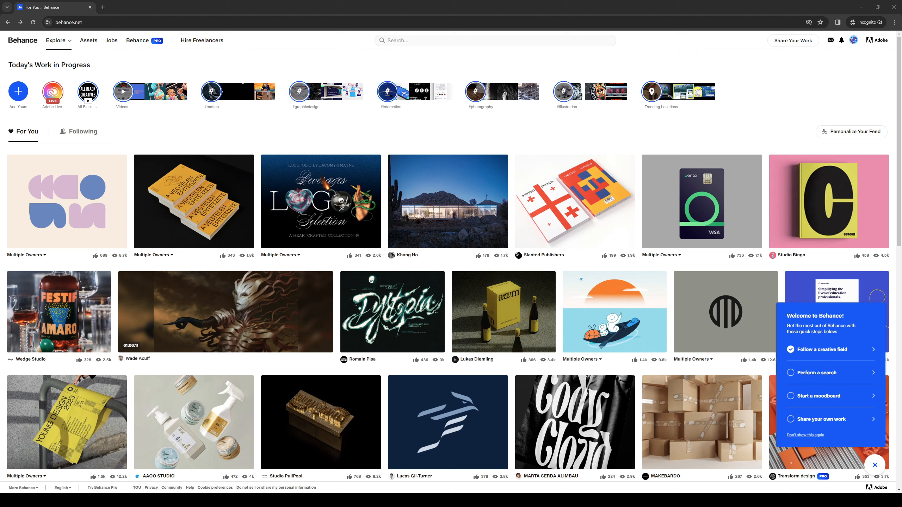
pyautogui.moveTo(362, 412)
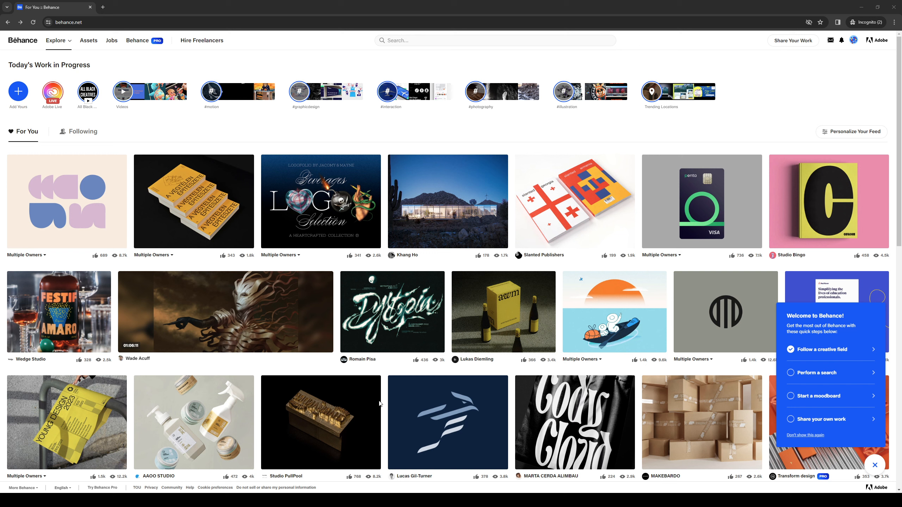
pyautogui.moveTo(66, 423)
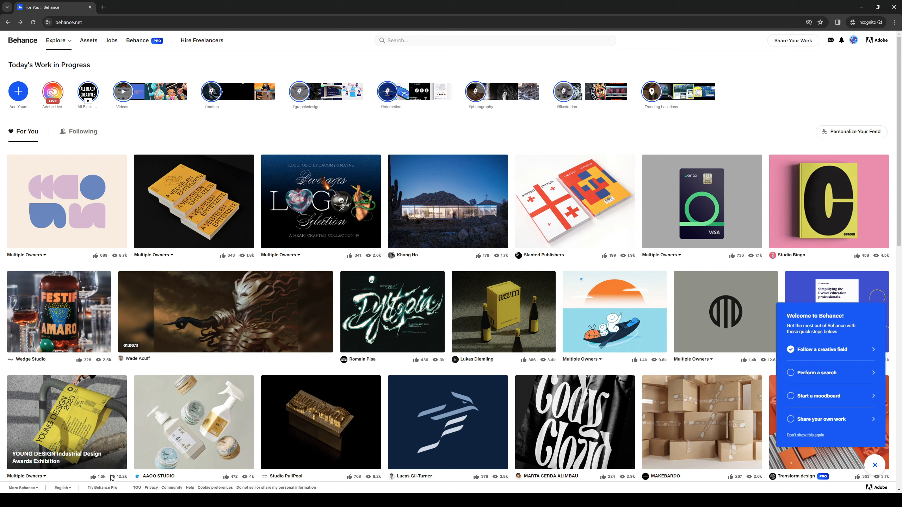
pyautogui.moveTo(699, 65)
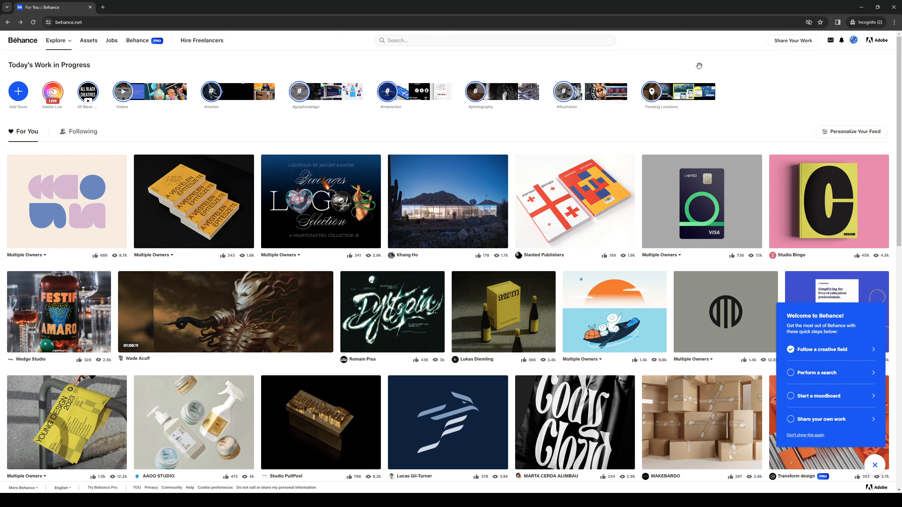
pyautogui.moveTo(655, 102)
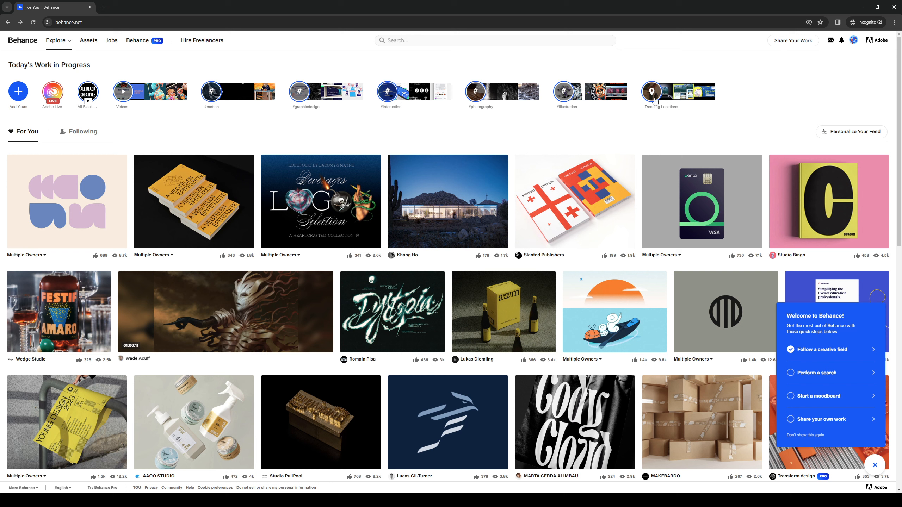
pyautogui.moveTo(536, 78)
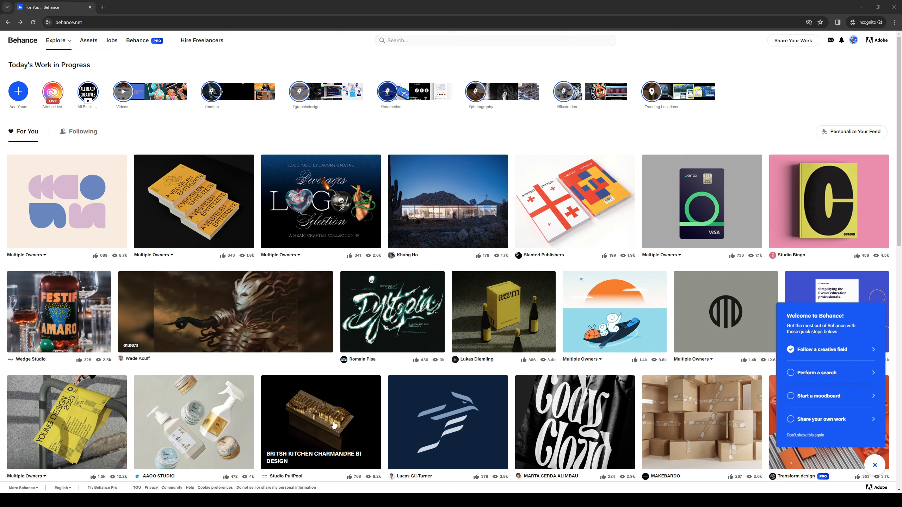
# - Go to your own Behance profile through the avatar's account menu
pyautogui.click(854, 40)
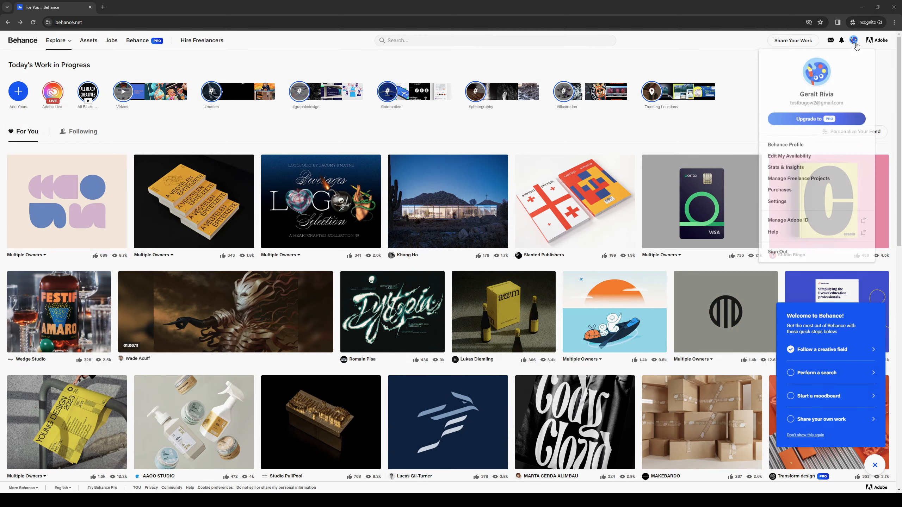
pyautogui.click(843, 40)
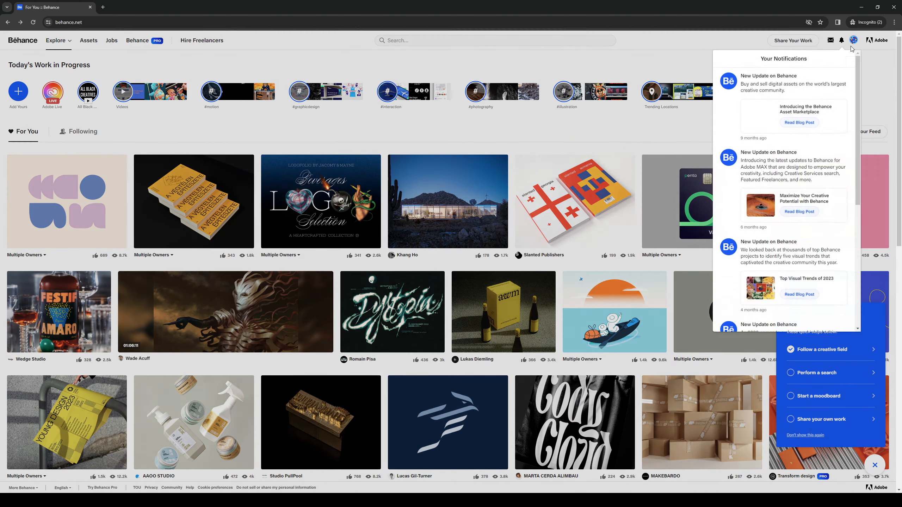
pyautogui.click(855, 41)
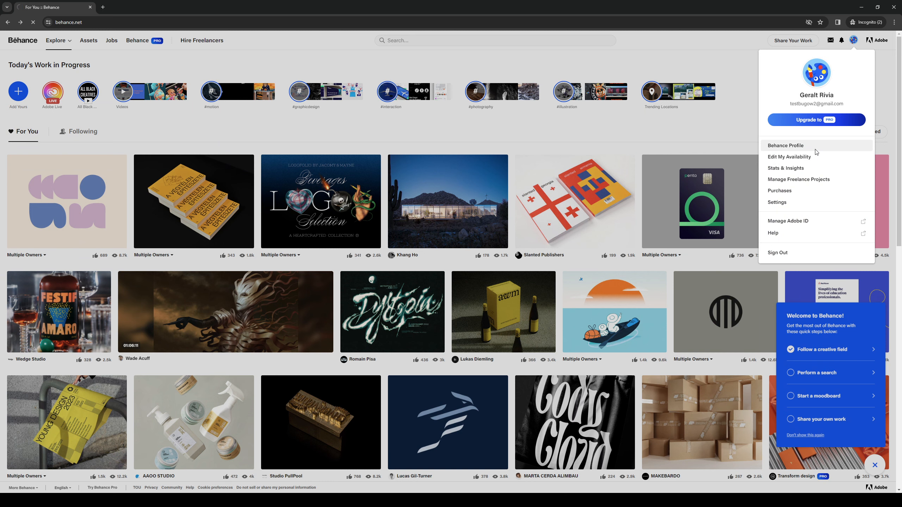
pyautogui.click(786, 145)
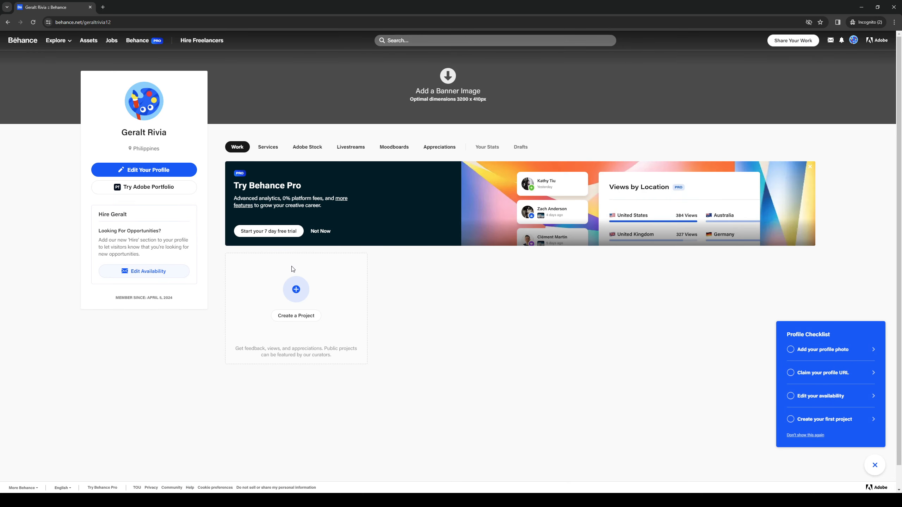
pyautogui.moveTo(443, 227)
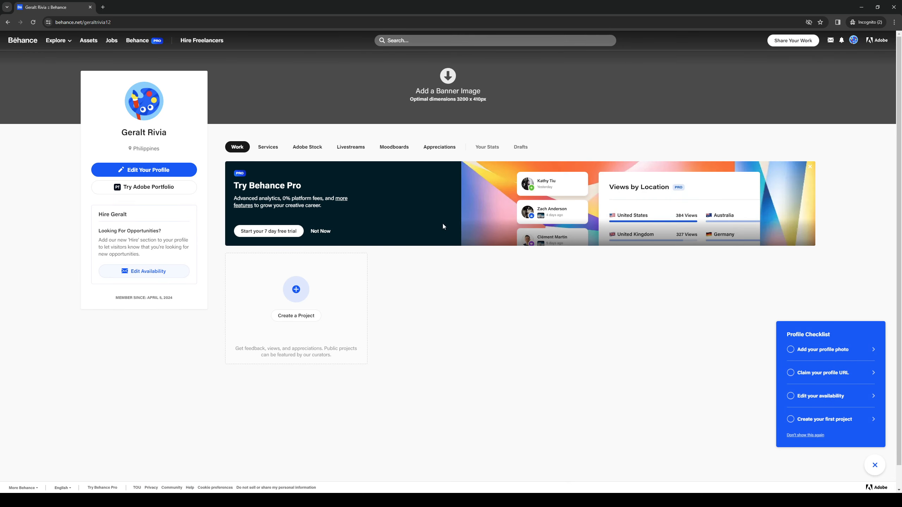
pyautogui.moveTo(433, 324)
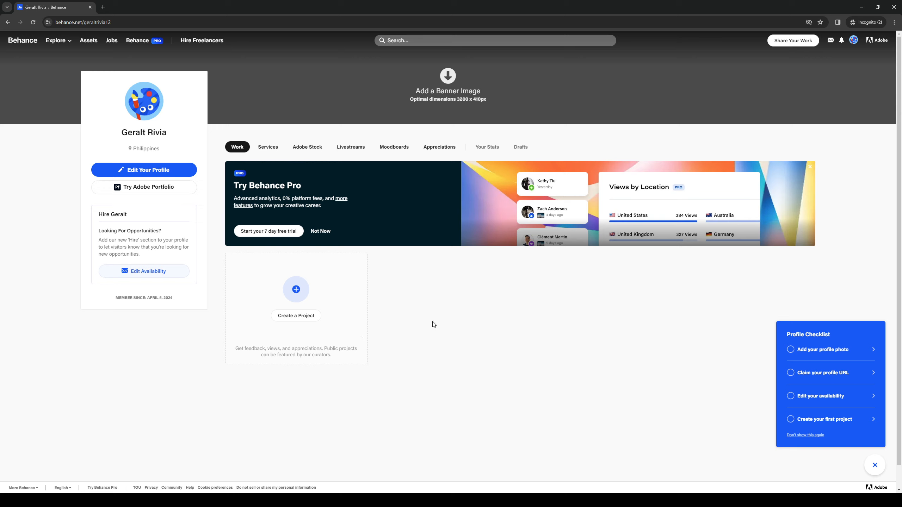
pyautogui.moveTo(491, 422)
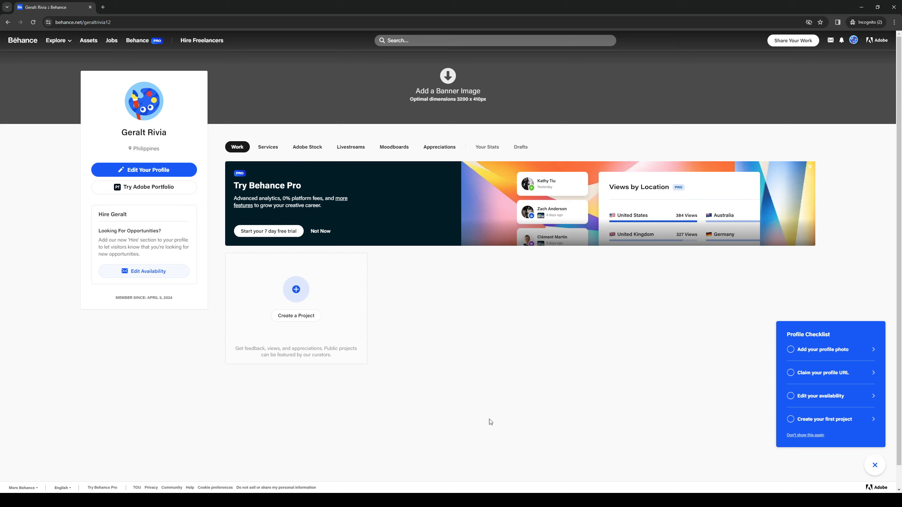
pyautogui.moveTo(653, 330)
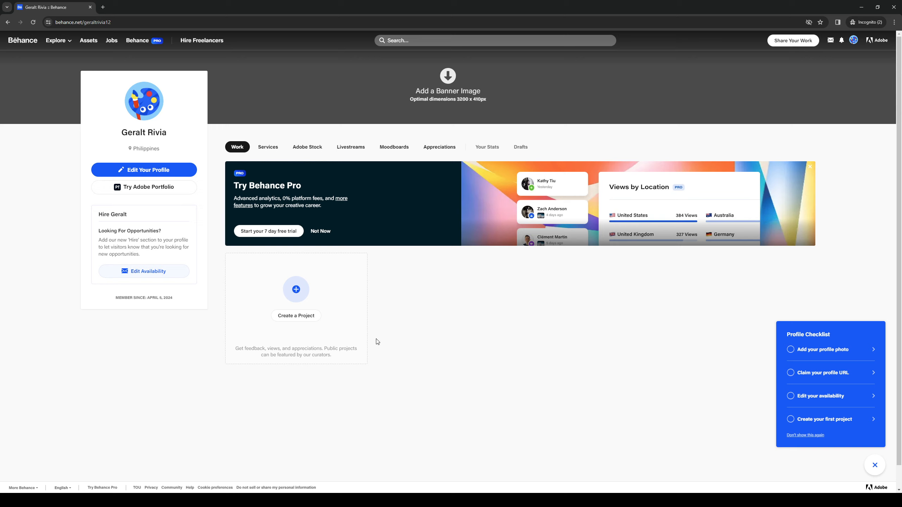
pyautogui.moveTo(340, 289)
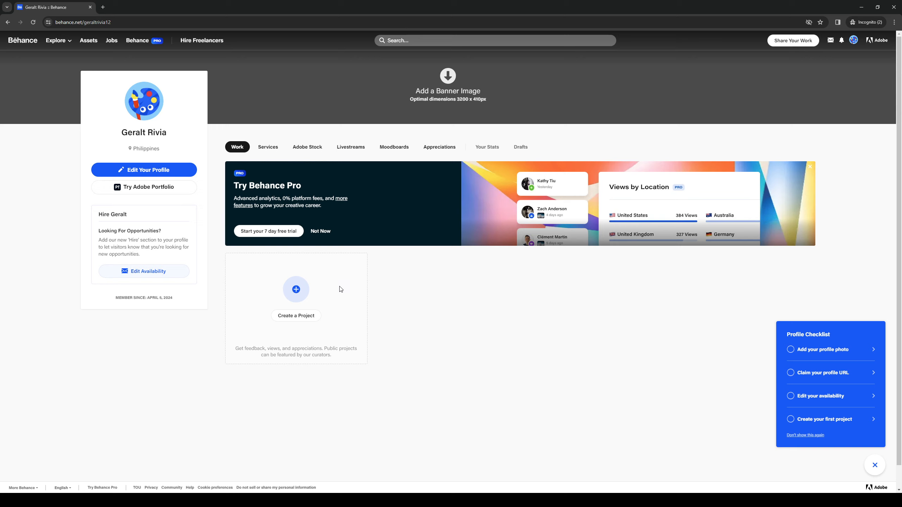
pyautogui.moveTo(377, 368)
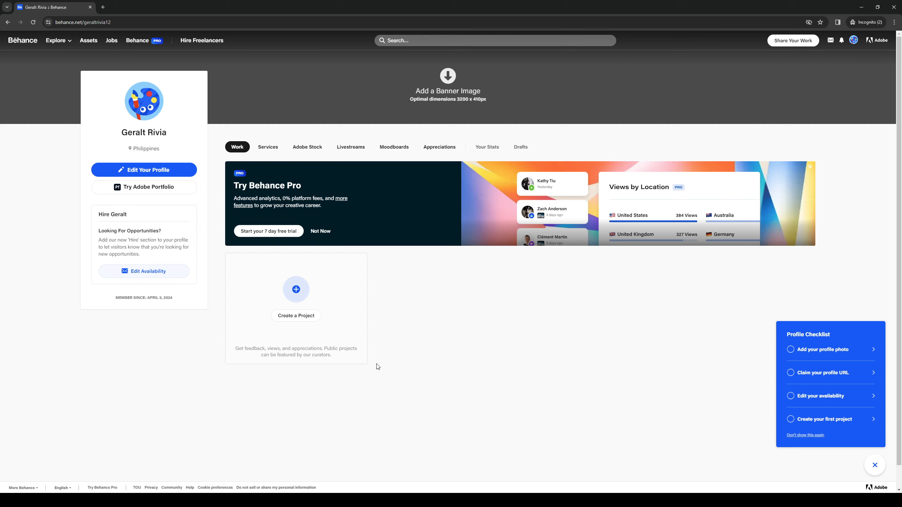
pyautogui.scroll(-3)
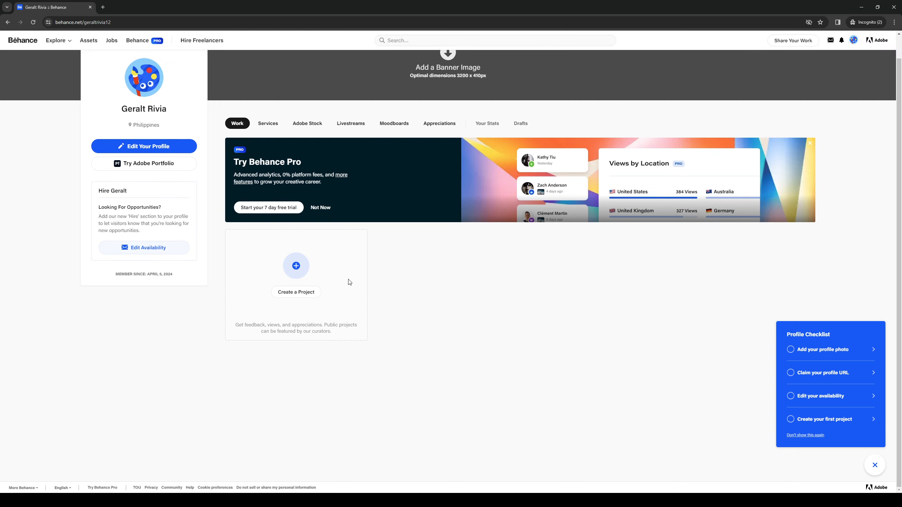
pyautogui.moveTo(460, 284)
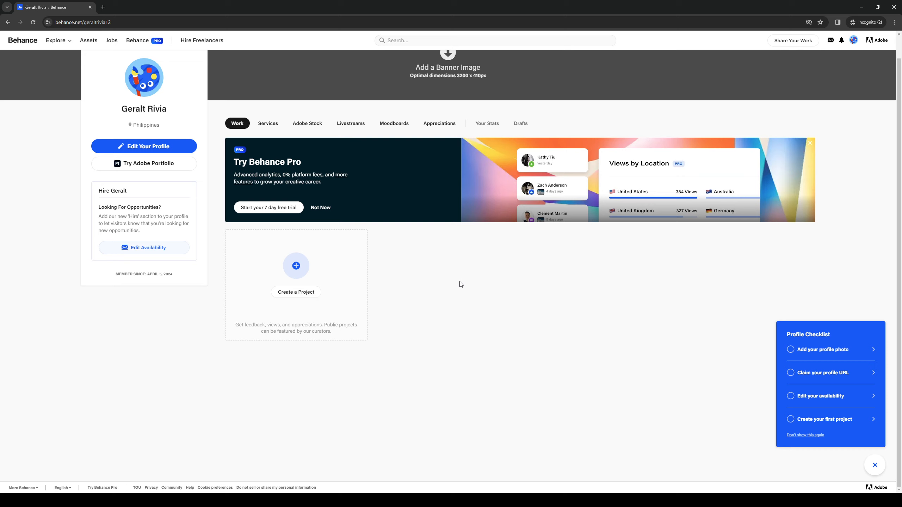
pyautogui.moveTo(334, 271)
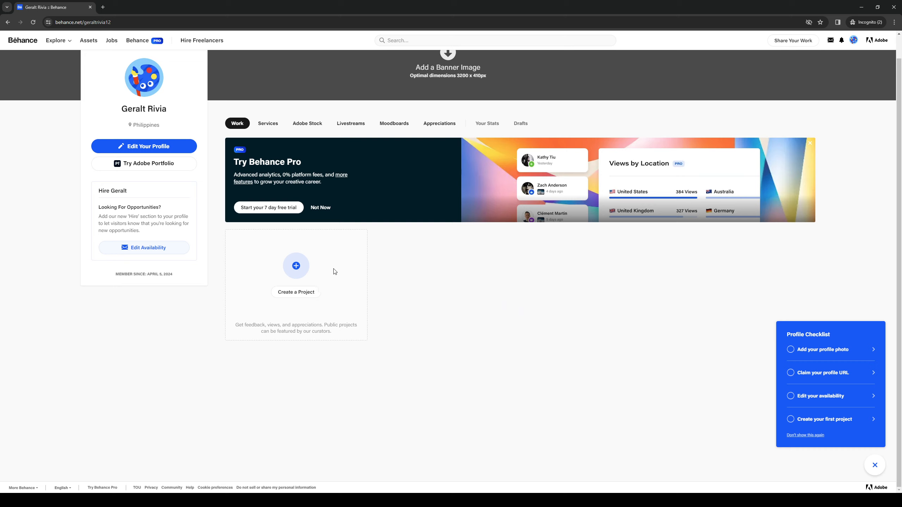
pyautogui.moveTo(645, 278)
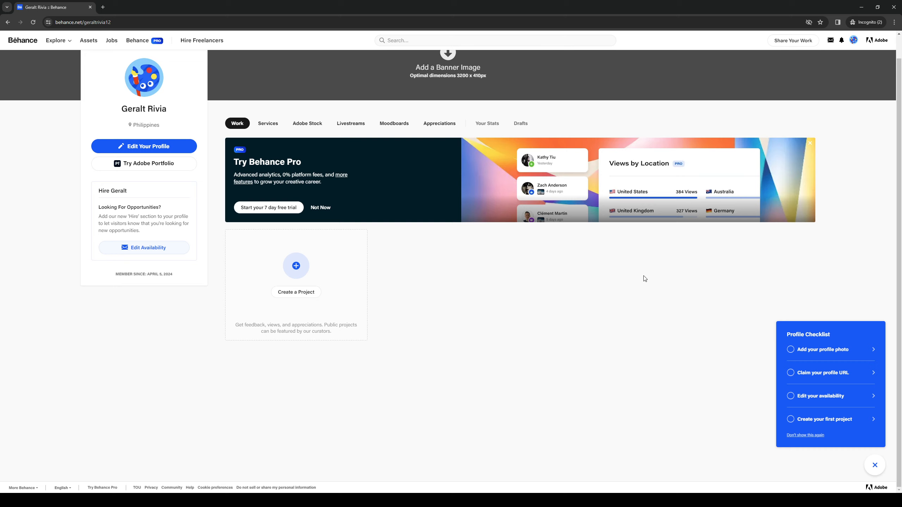
pyautogui.moveTo(175, 441)
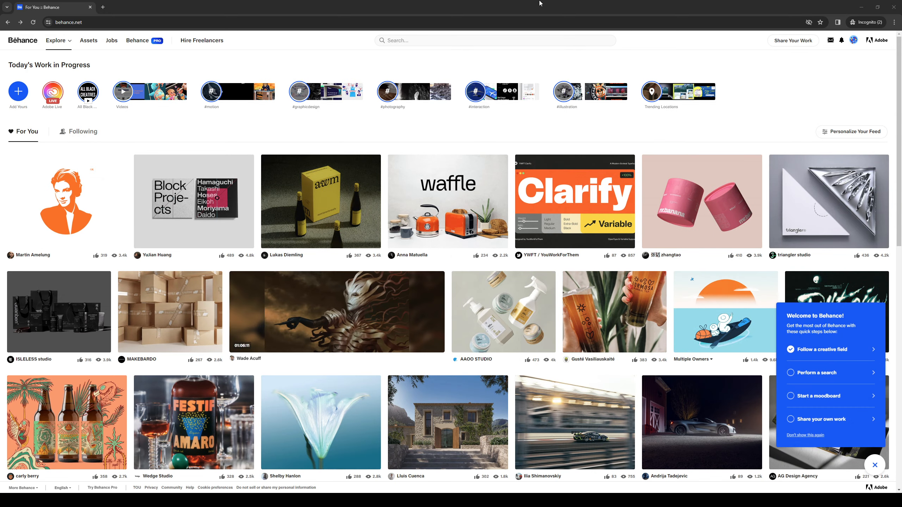
pyautogui.moveTo(546, 4)
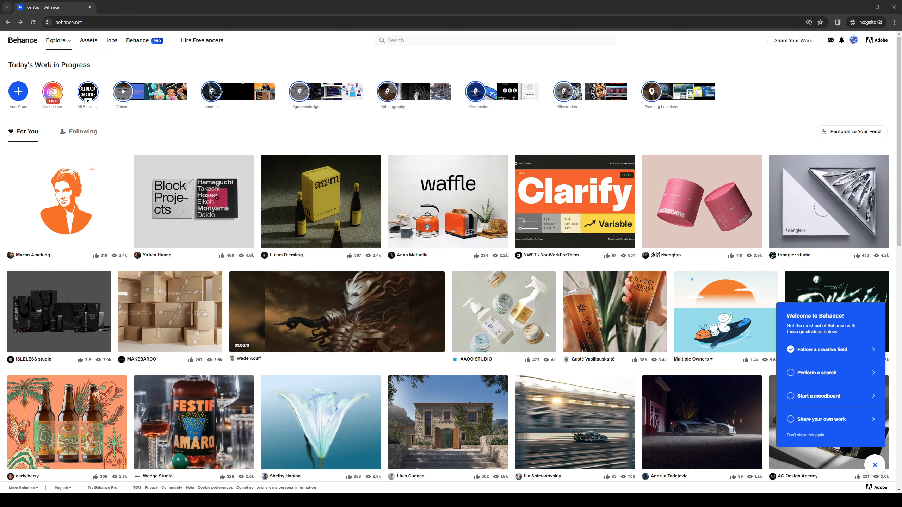
pyautogui.moveTo(548, 335)
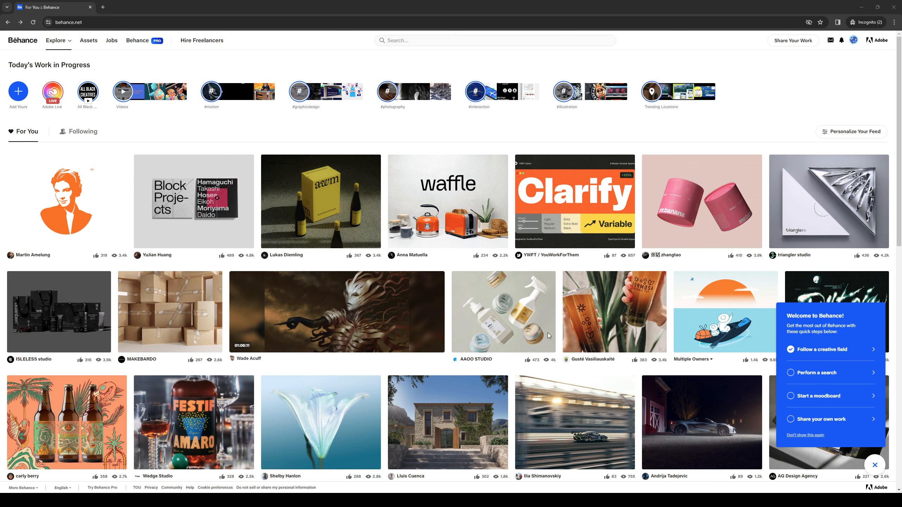
pyautogui.moveTo(696, 113)
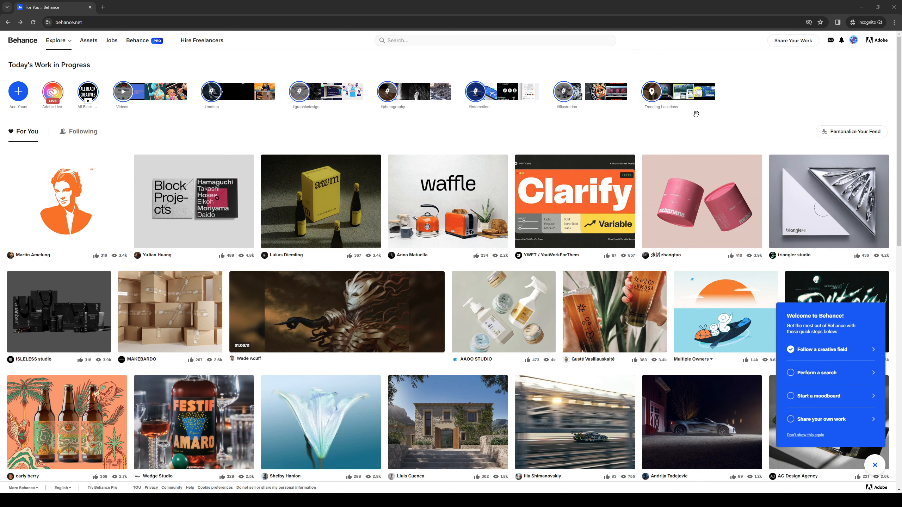